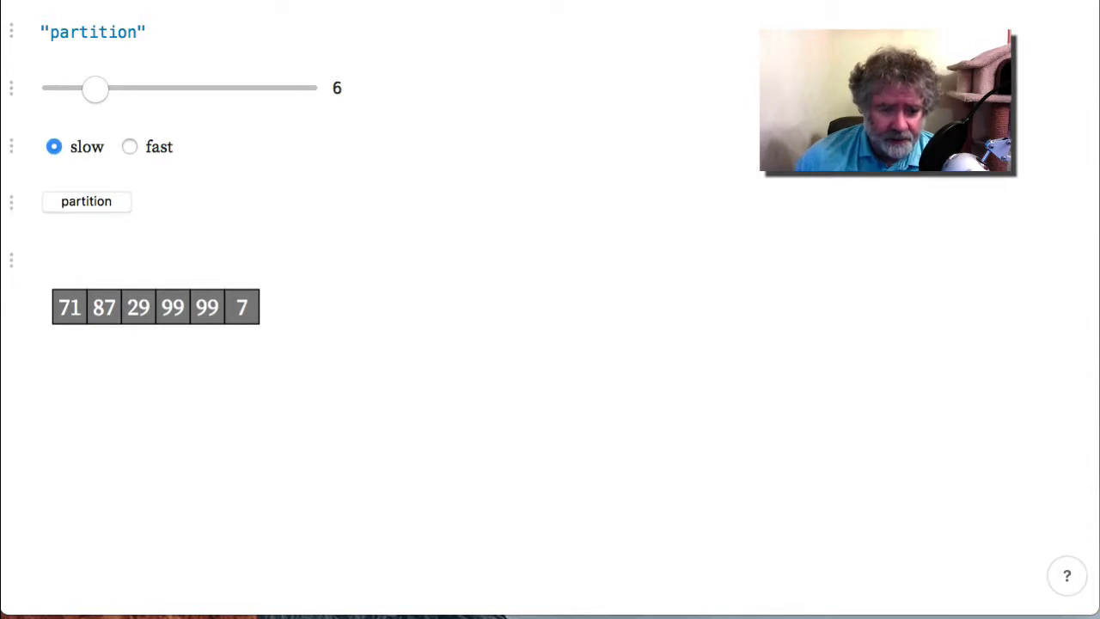
# Set the array-size slider to 13 values, with slow mode selected.
pyautogui.click(191, 509)
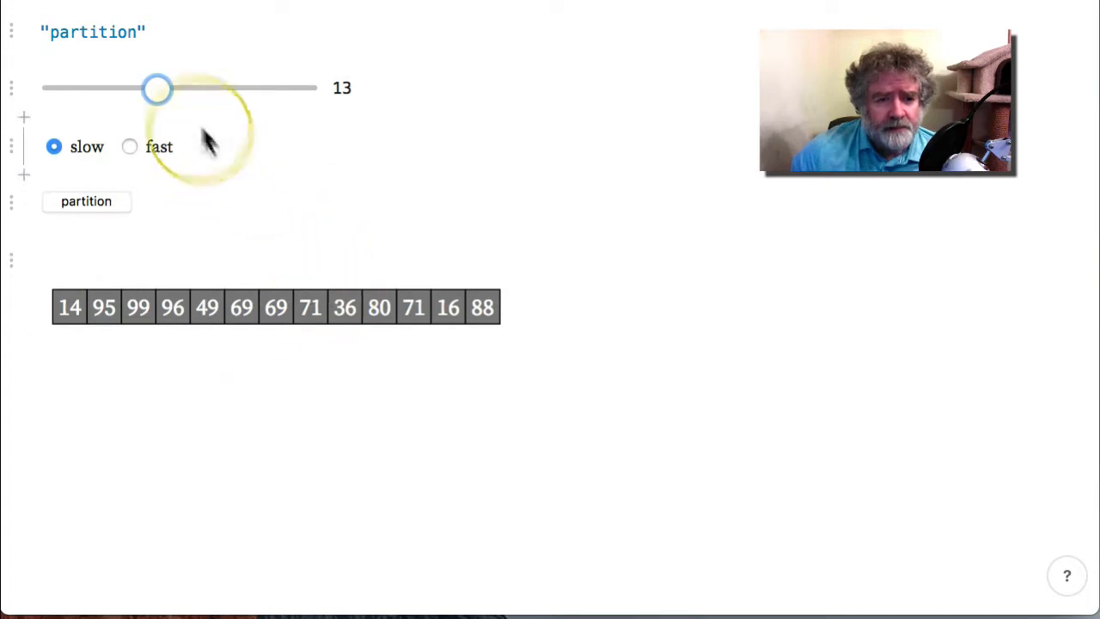
# Grow the array to 26 values and switch the animation to fast mode.
pyautogui.moveTo(157, 87); pyautogui.dragTo(272, 87)
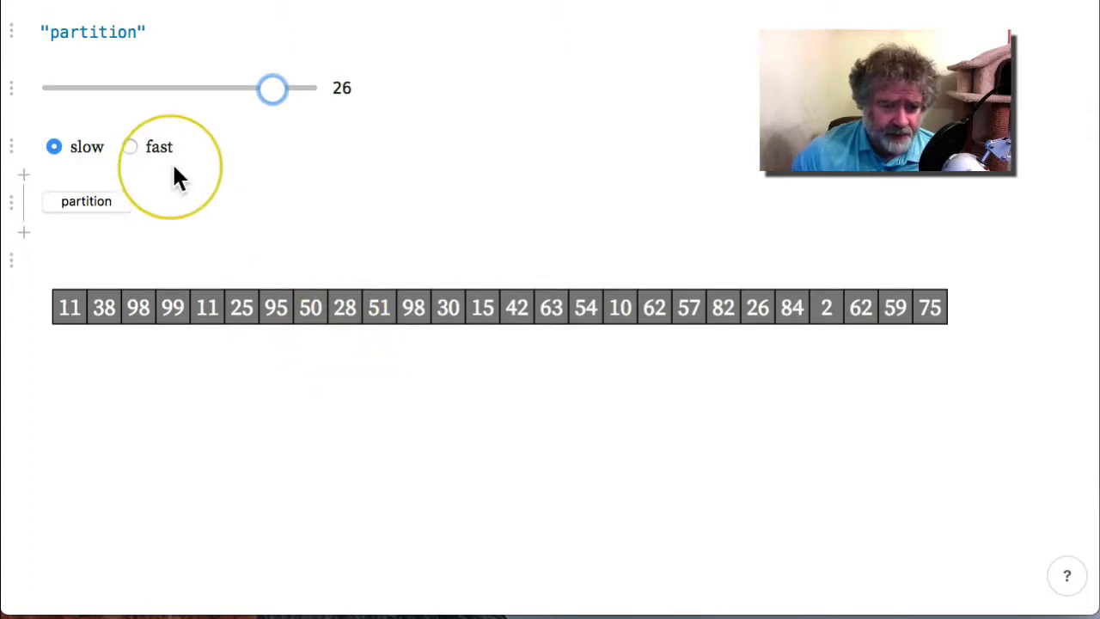
pyautogui.click(129, 146)
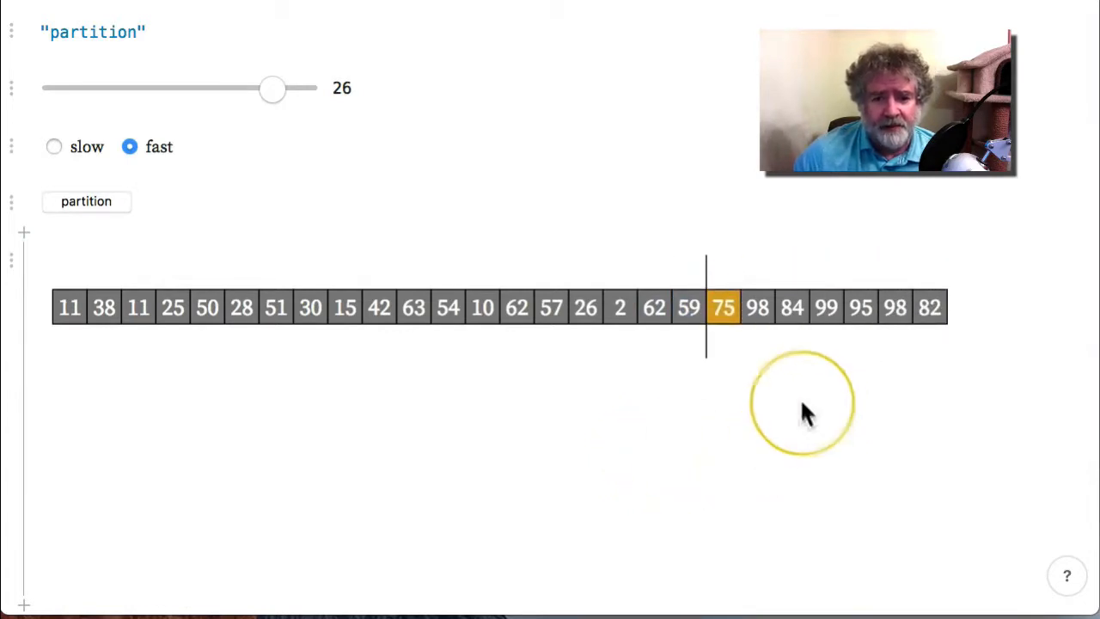
pyautogui.moveTo(793, 454)
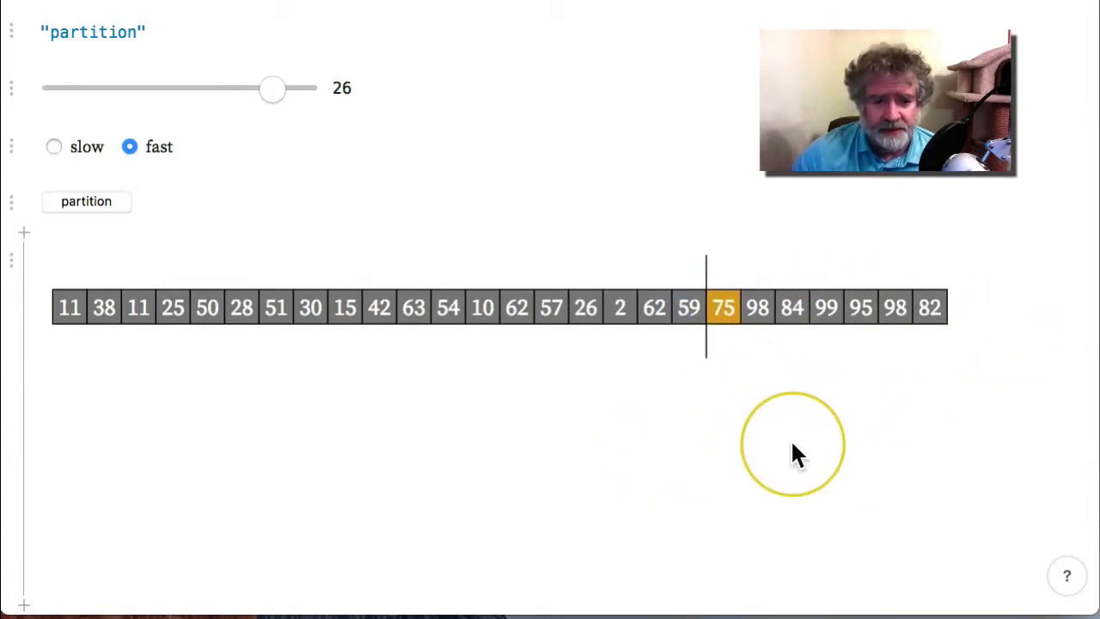
# Drag the size slider through 15, 26 and 22, settling on 24 values.
pyautogui.moveTo(273, 88); pyautogui.dragTo(256, 88)
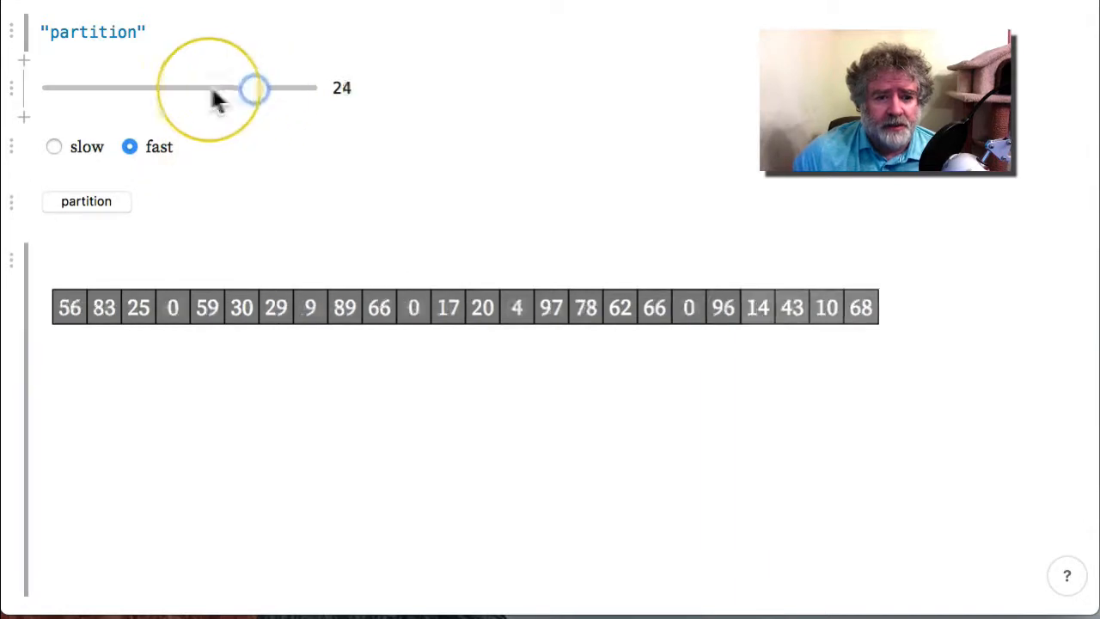
pyautogui.moveTo(254, 88); pyautogui.dragTo(176, 88)
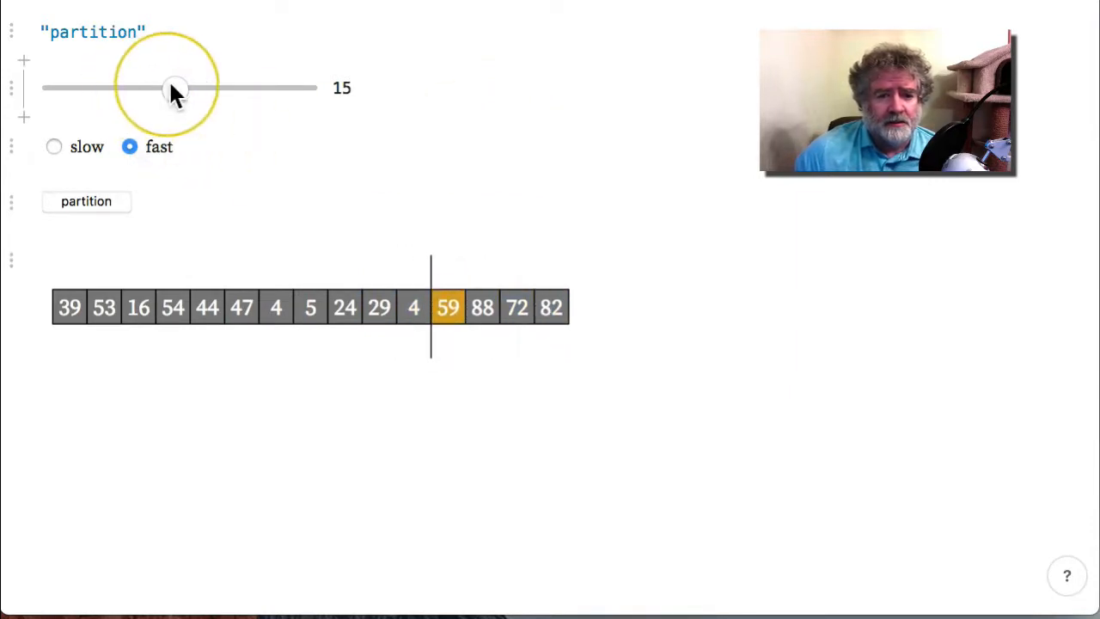
pyautogui.moveTo(175, 87); pyautogui.dragTo(274, 87)
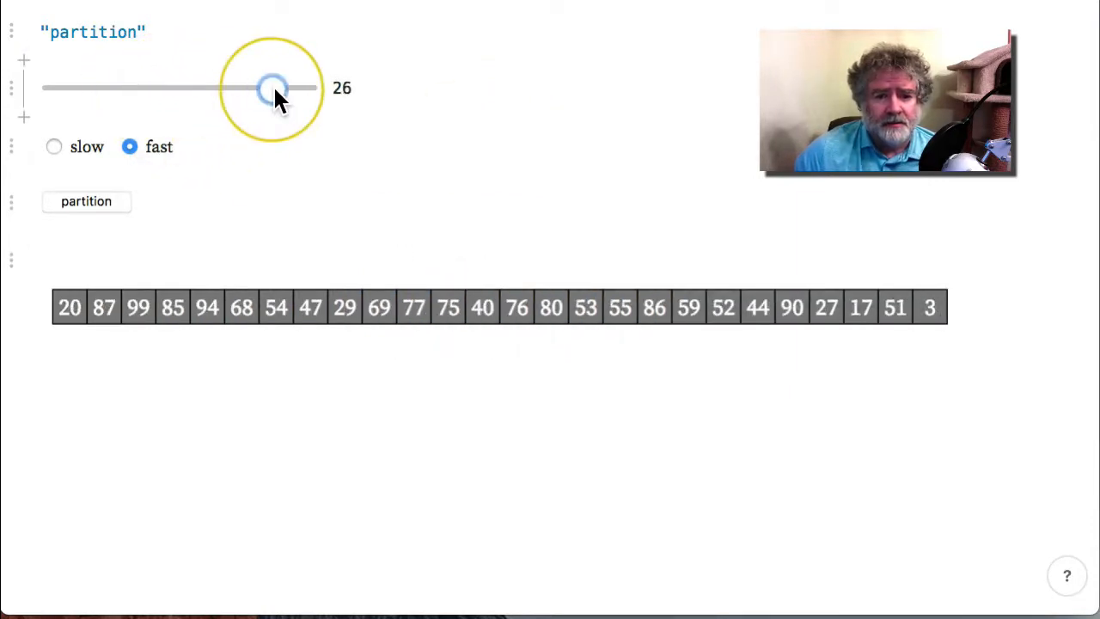
pyautogui.moveTo(271, 87); pyautogui.dragTo(238, 88)
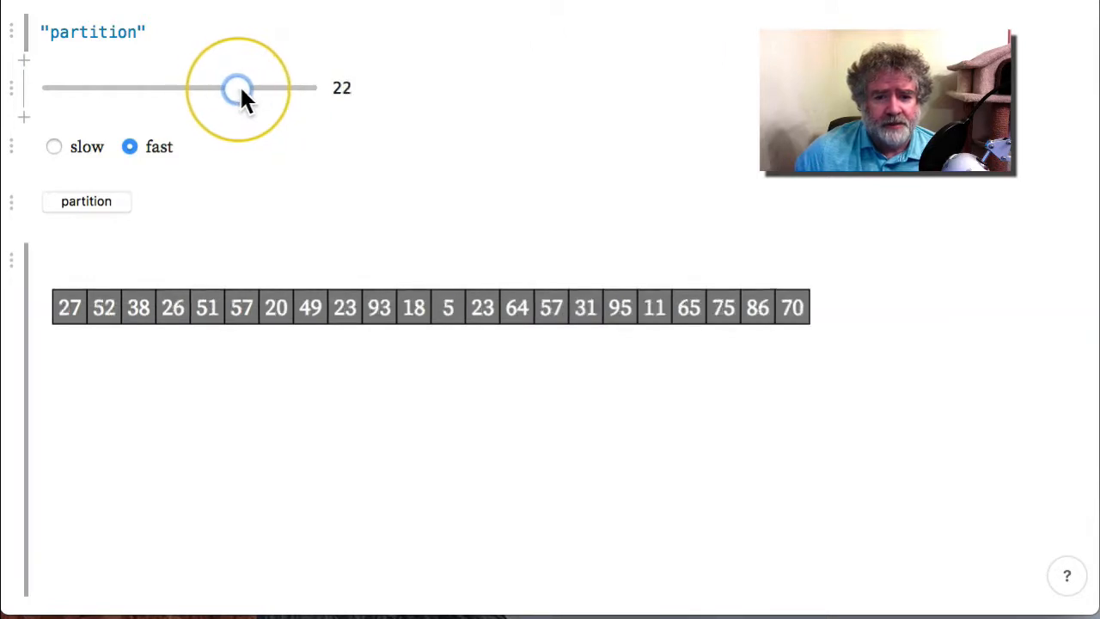
pyautogui.moveTo(239, 88); pyautogui.dragTo(255, 87)
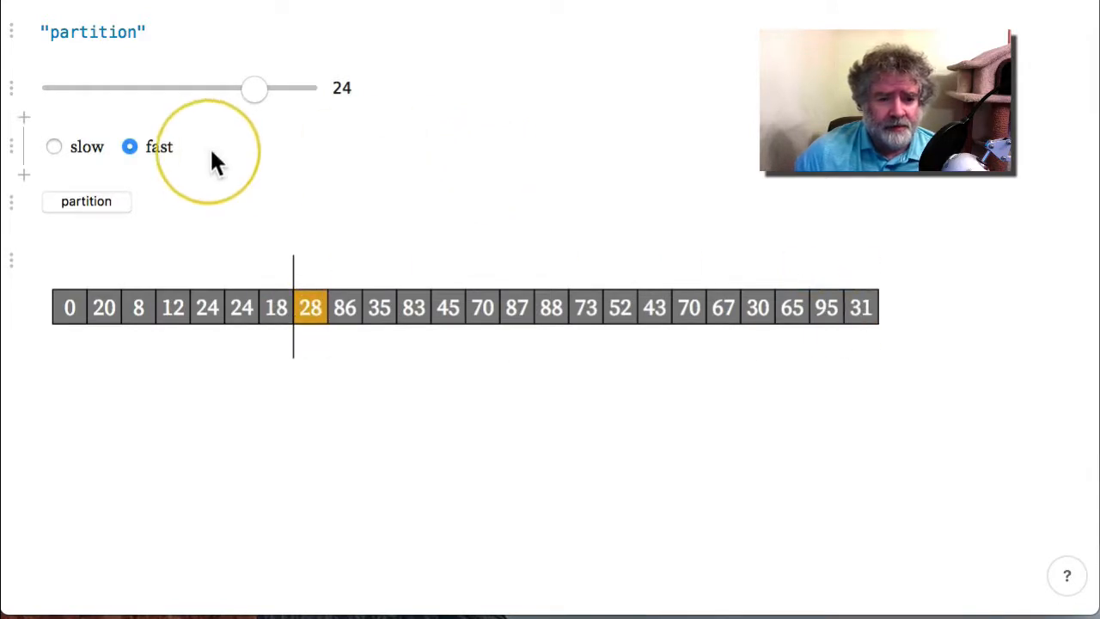
# Select the 'slow' radio button, keeping the 24-value array partitioned around pivot 28.
pyautogui.click(53, 146)
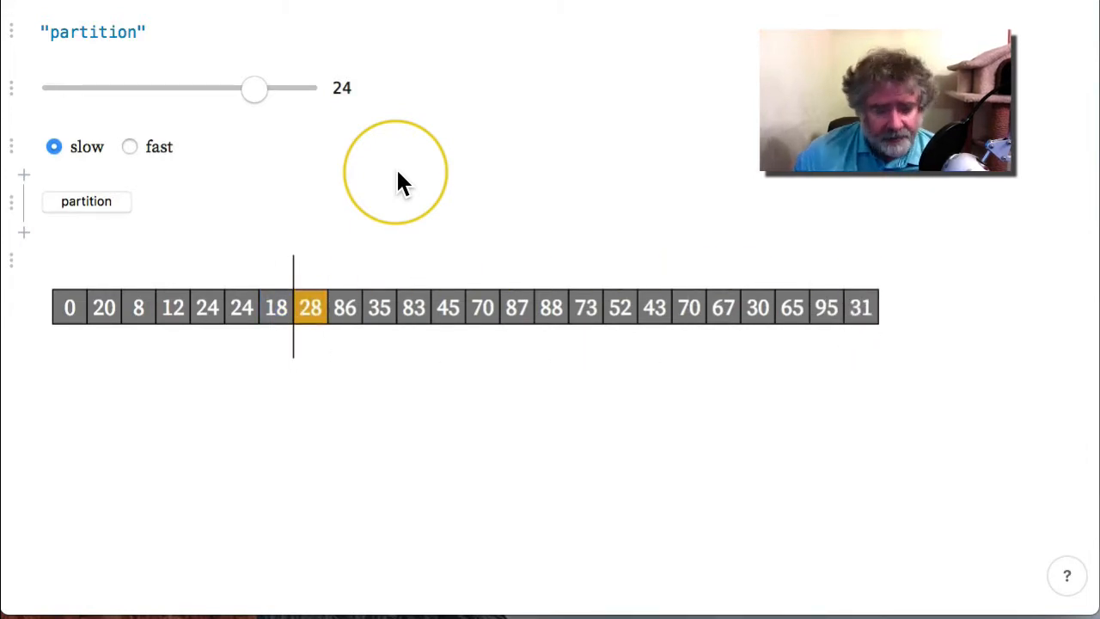
pyautogui.moveTo(327, 413)
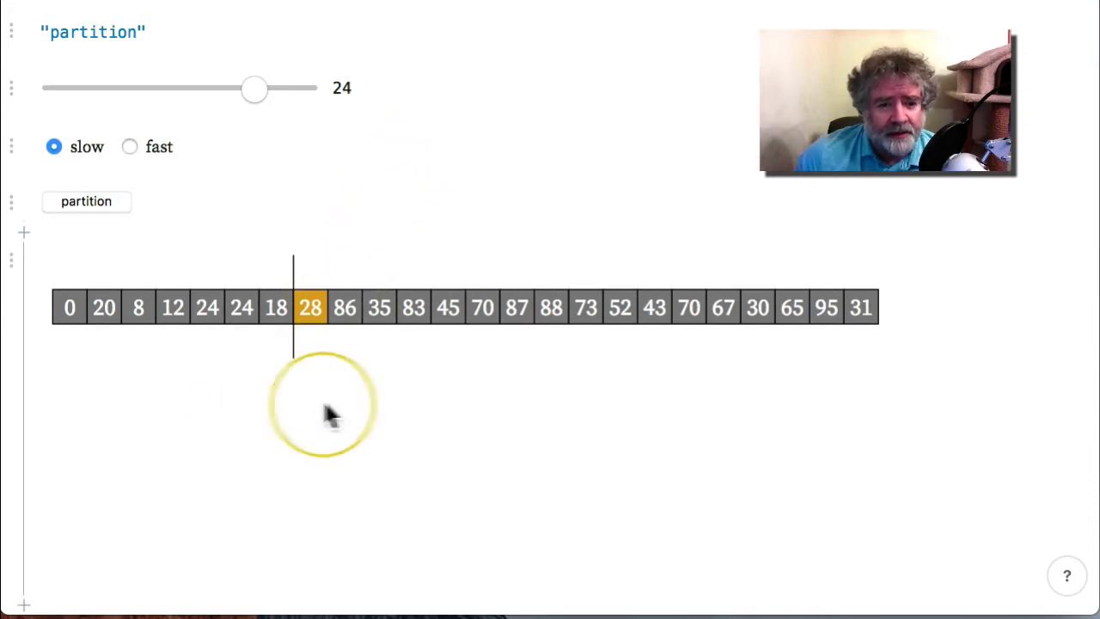